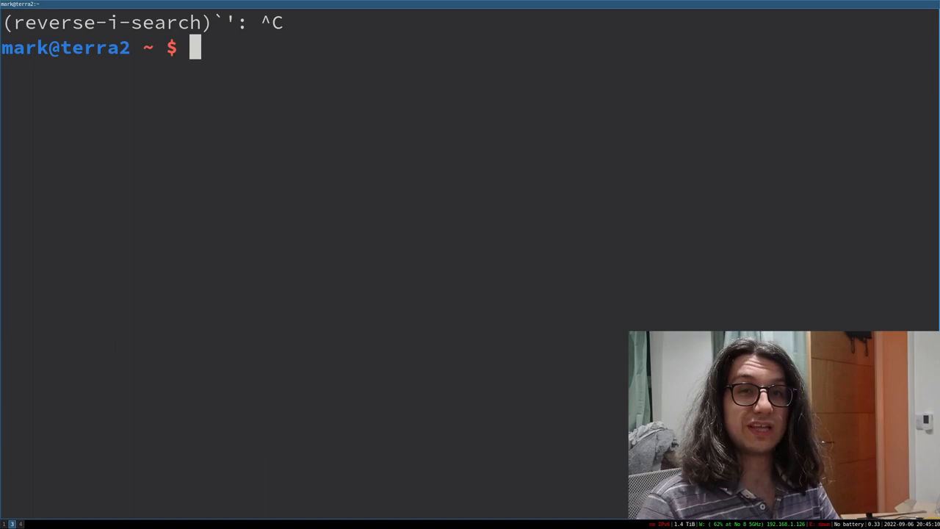
type("source ve")
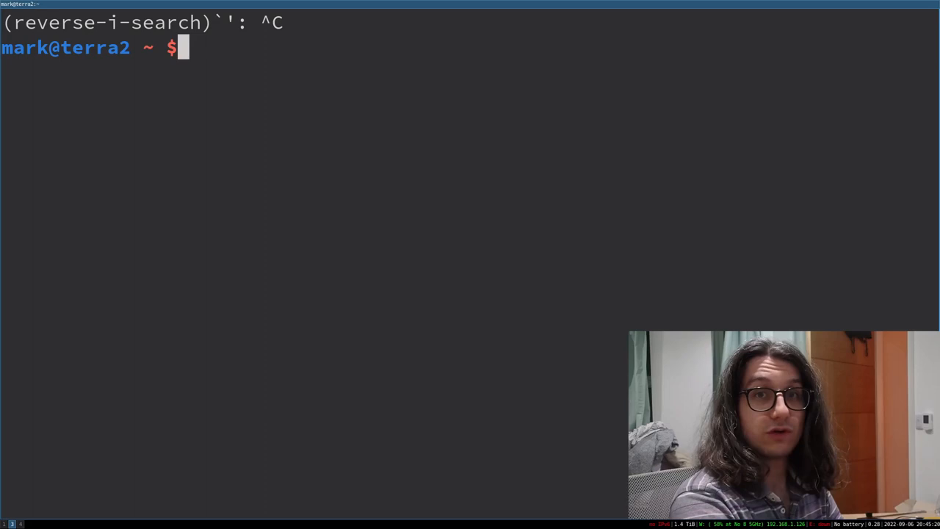
type("sour")
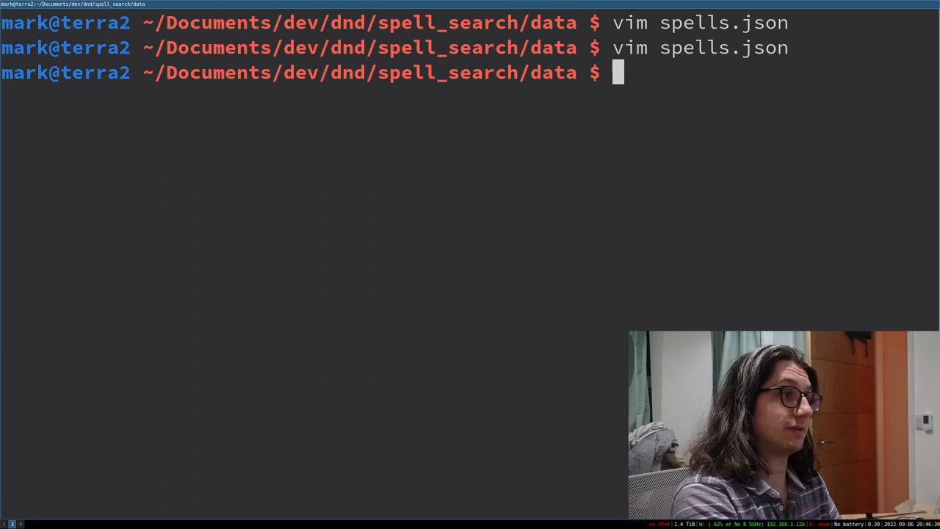
type("l")
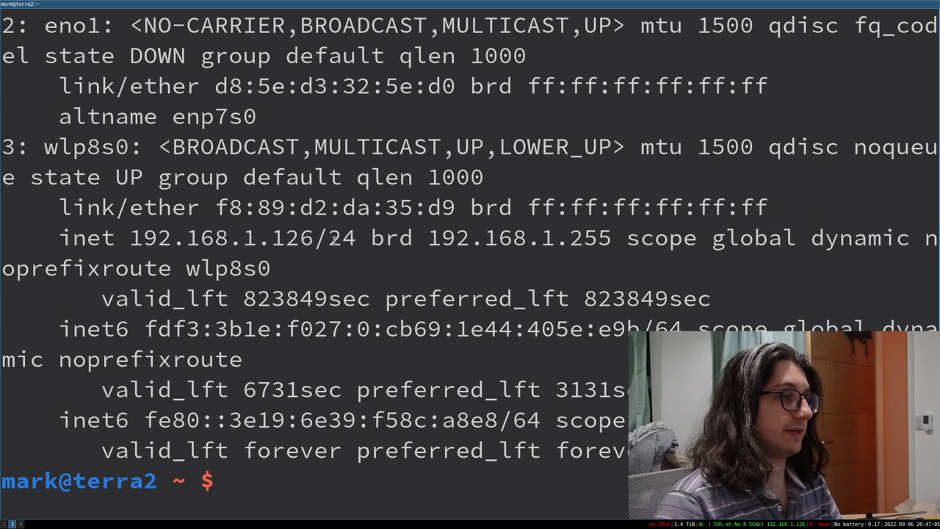
type("local ip grep")
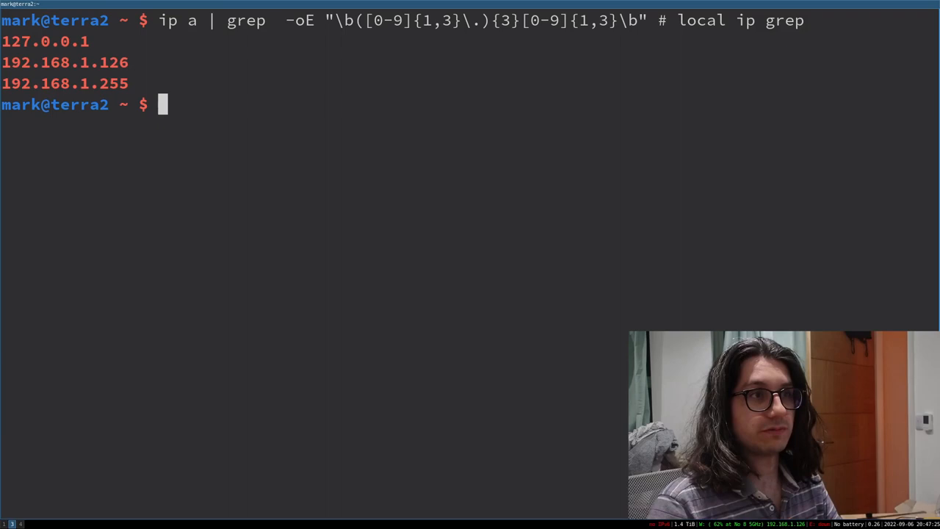
type("history")
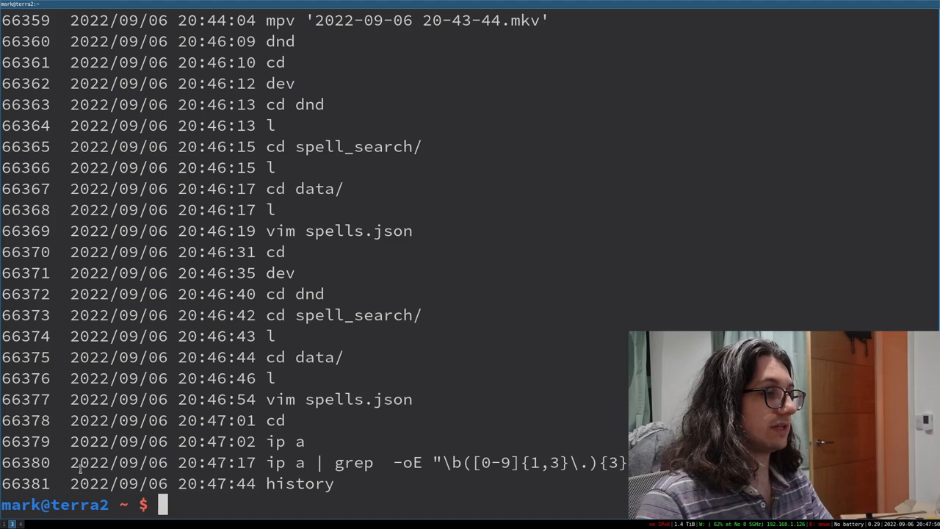
type("vim ~/.bash_history")
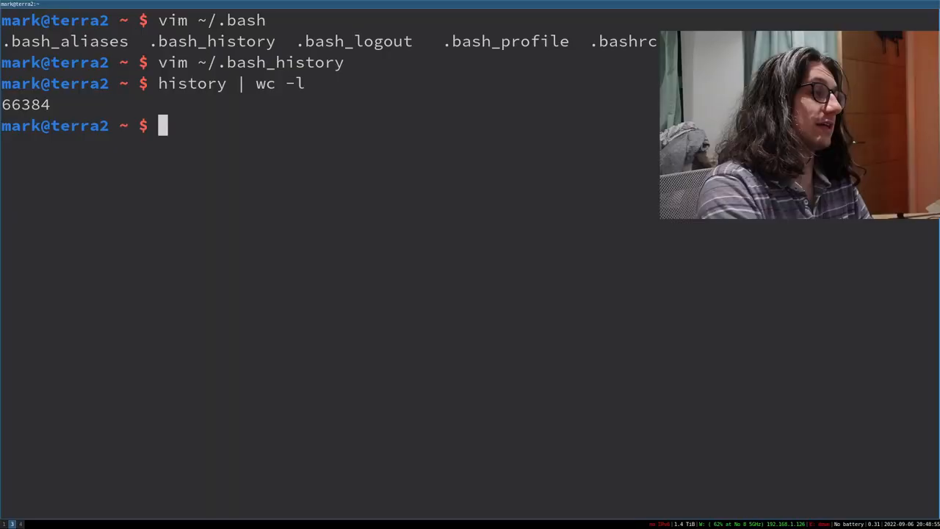
type("vim .bash_")
type(":noh")
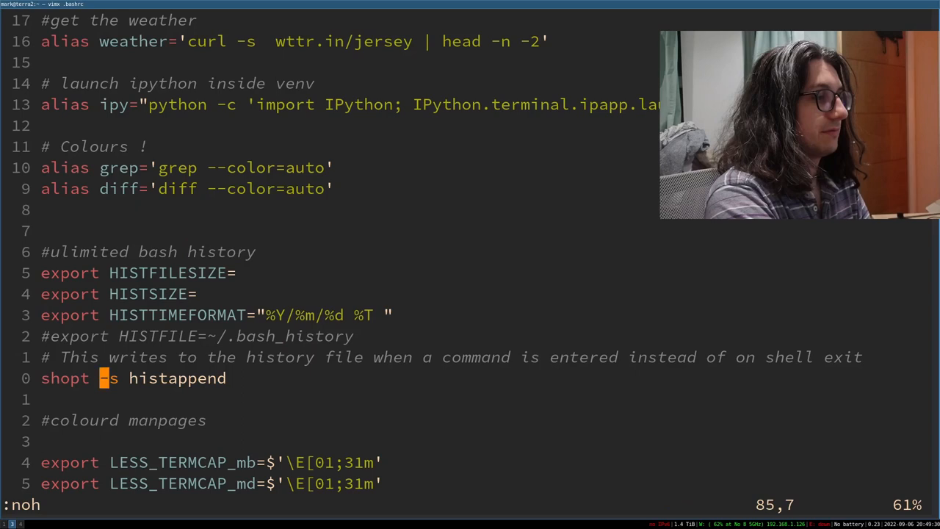
scroll("down", 3)
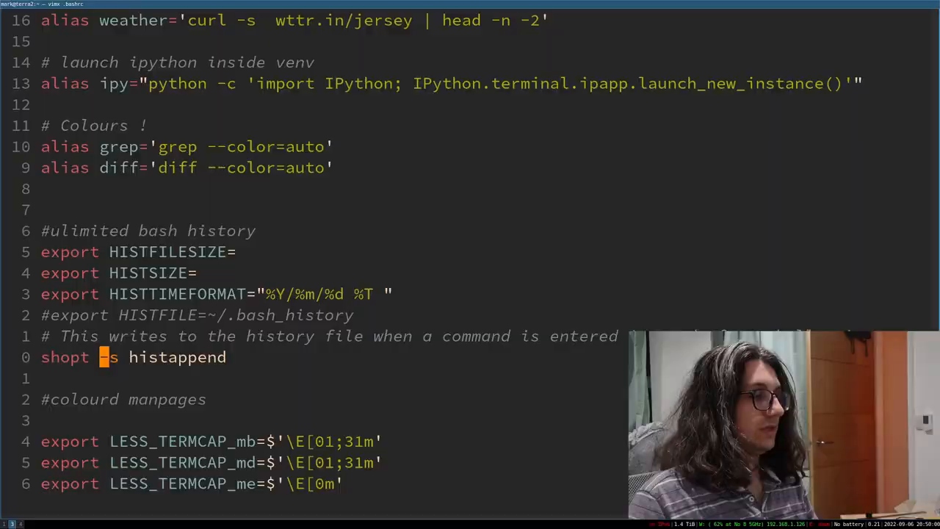
type(":wq")
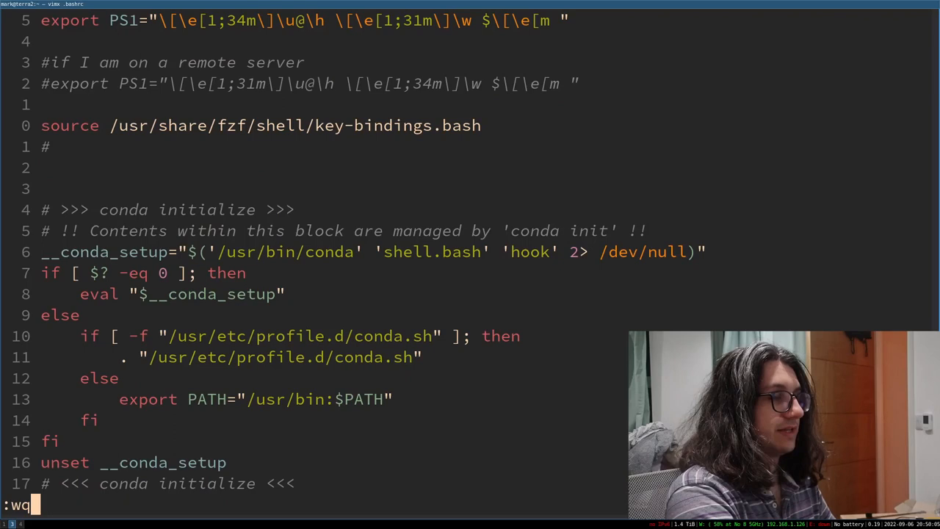